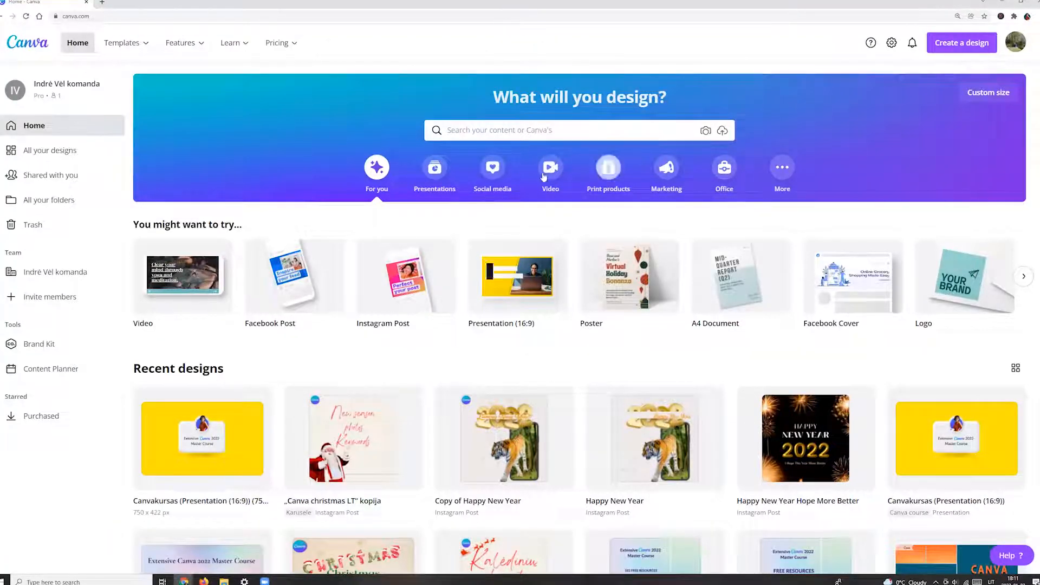
Start a new blank Facebook Video design from the Video category
{"action": "left_click", "coordinate": [550, 172]}
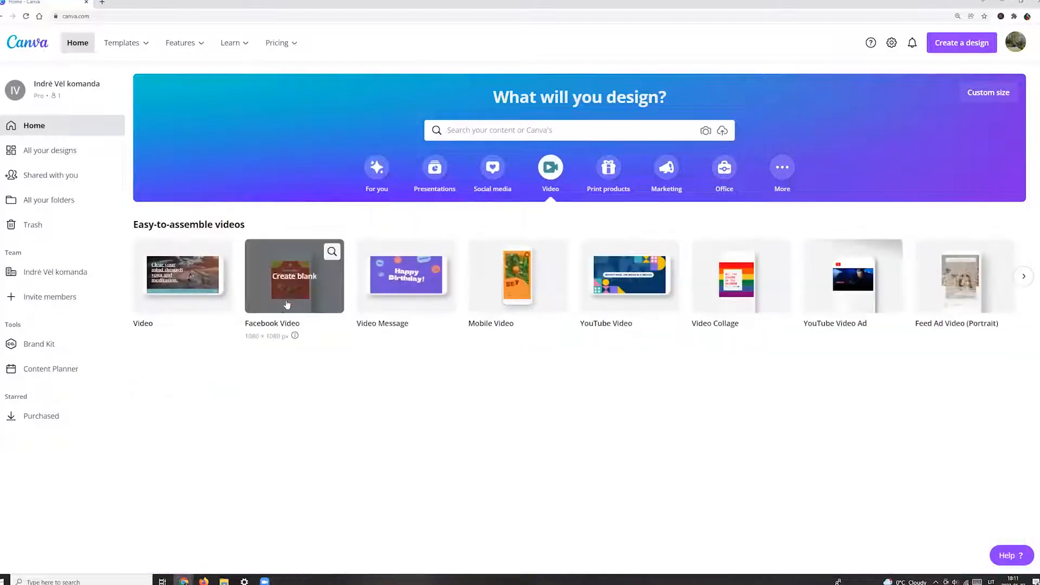
{"action": "left_click", "coordinate": [293, 276]}
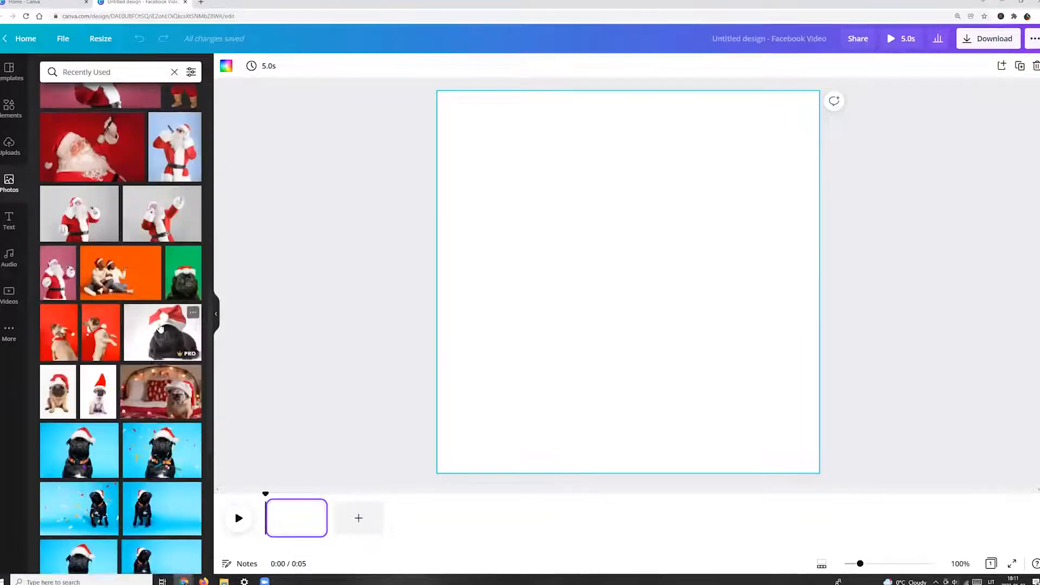
Fill the page with the blue Christmas ornament photo from the Photos panel
{"action": "scroll", "scroll_direction": "down", "scroll_amount": 3}
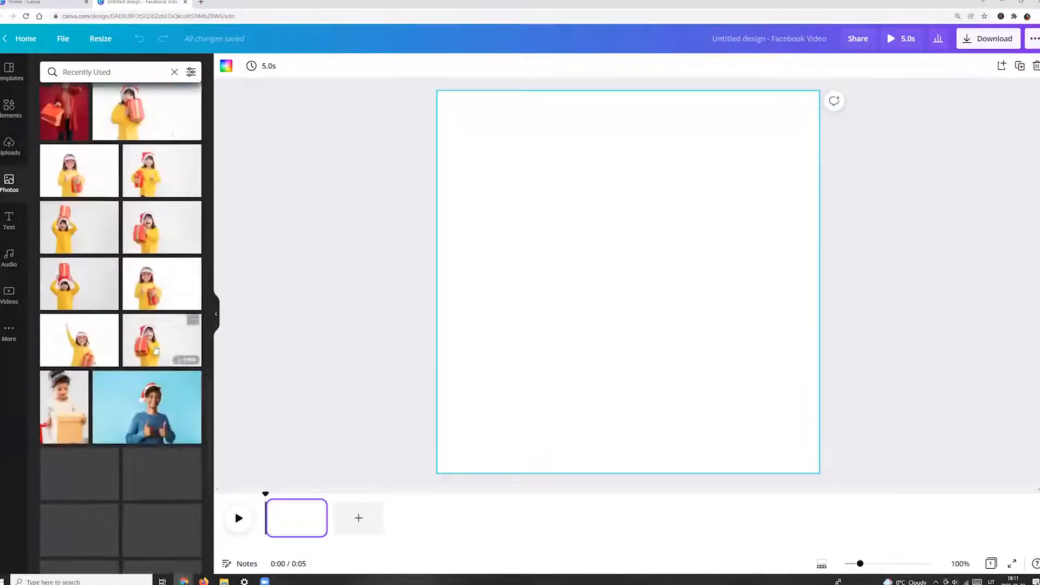
{"action": "scroll", "scroll_direction": "down", "scroll_amount": 3}
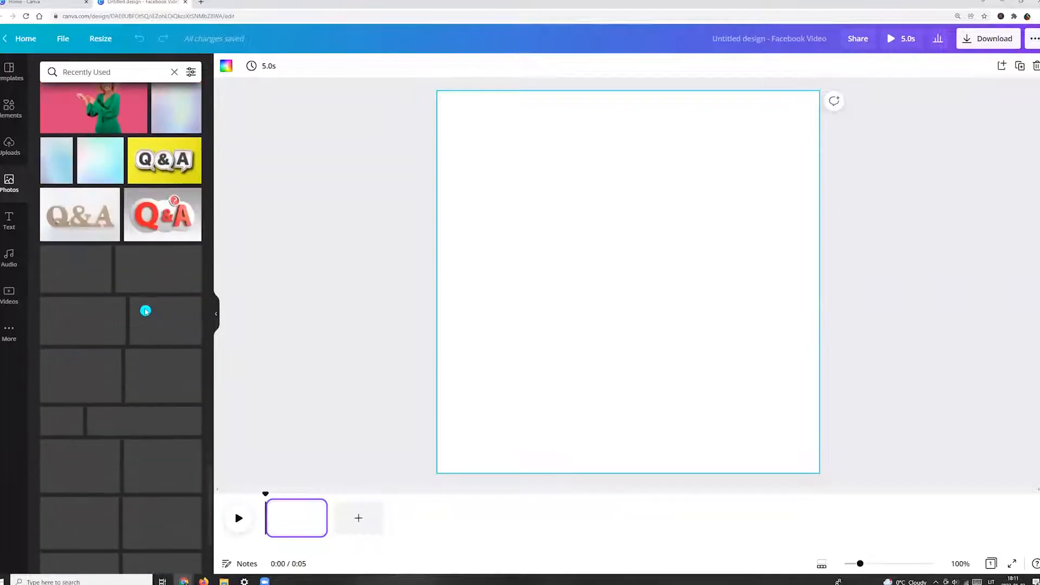
{"action": "scroll", "scroll_direction": "down", "scroll_amount": 3}
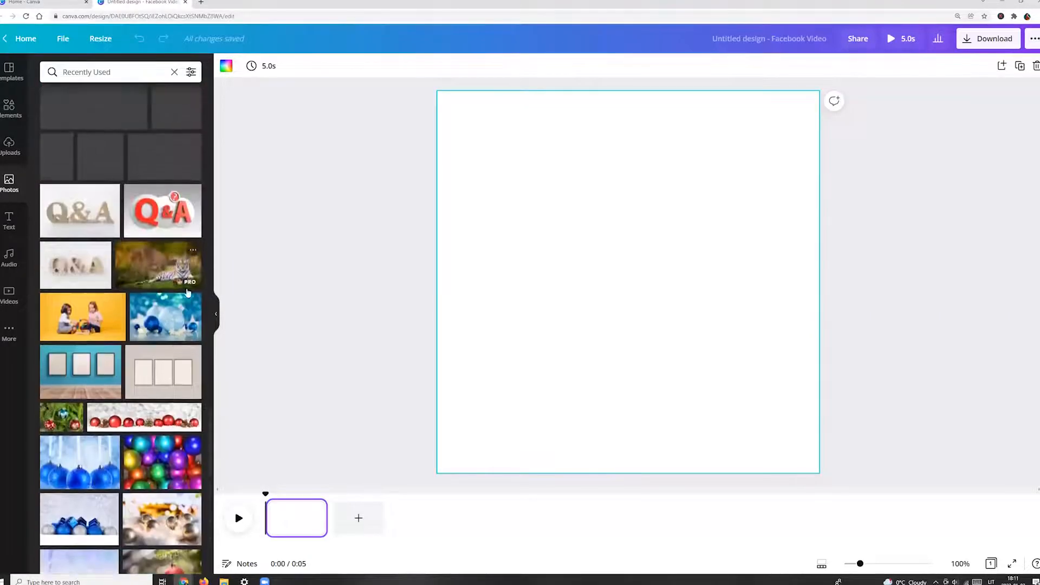
{"action": "left_click", "coordinate": [193, 302]}
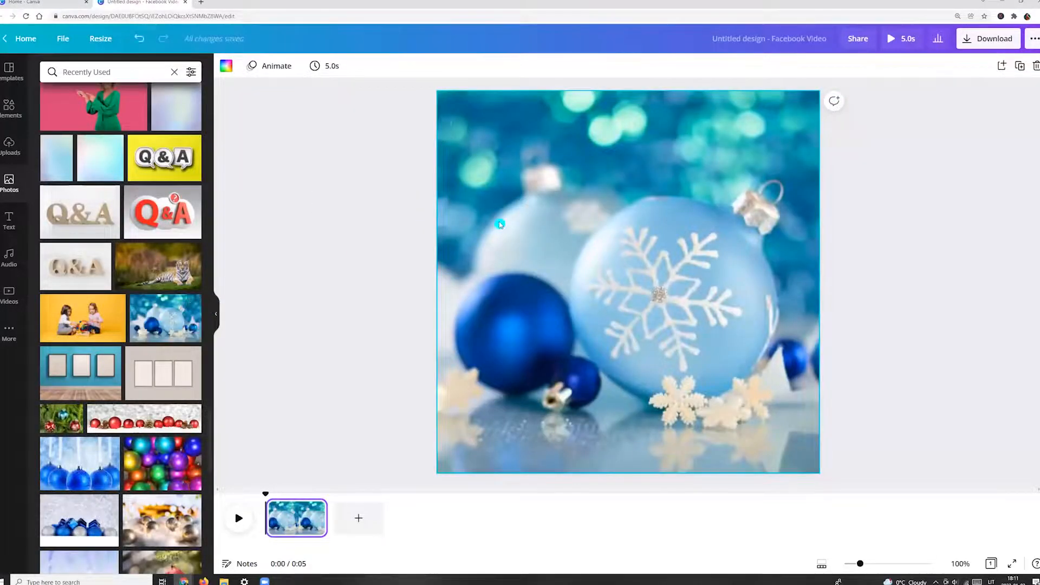
Reposition the ornament photo within the page and shorten the page to 2.0 s
{"action": "double_click", "coordinate": [629, 282]}
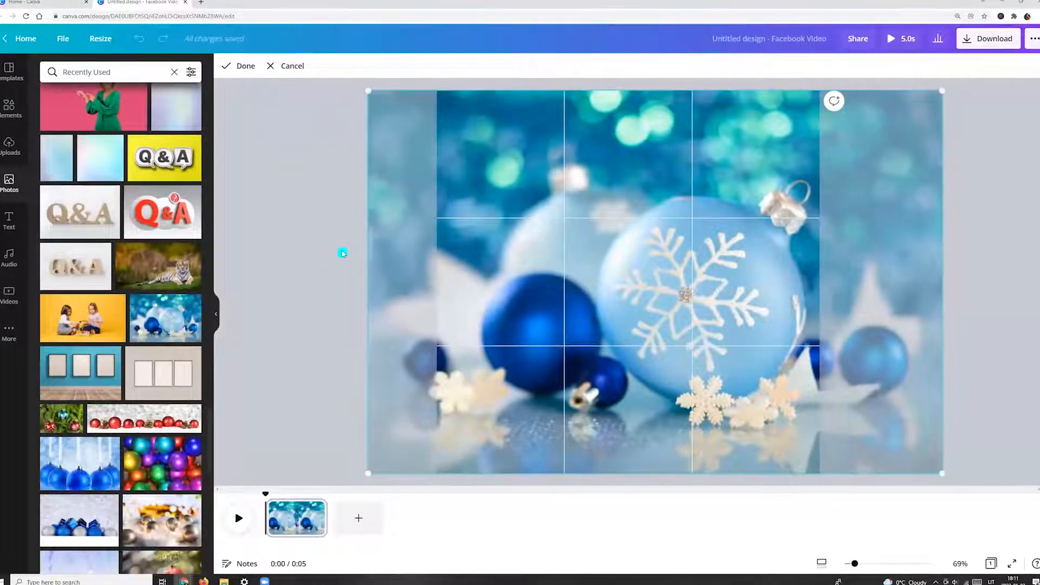
{"action": "left_click", "coordinate": [246, 66]}
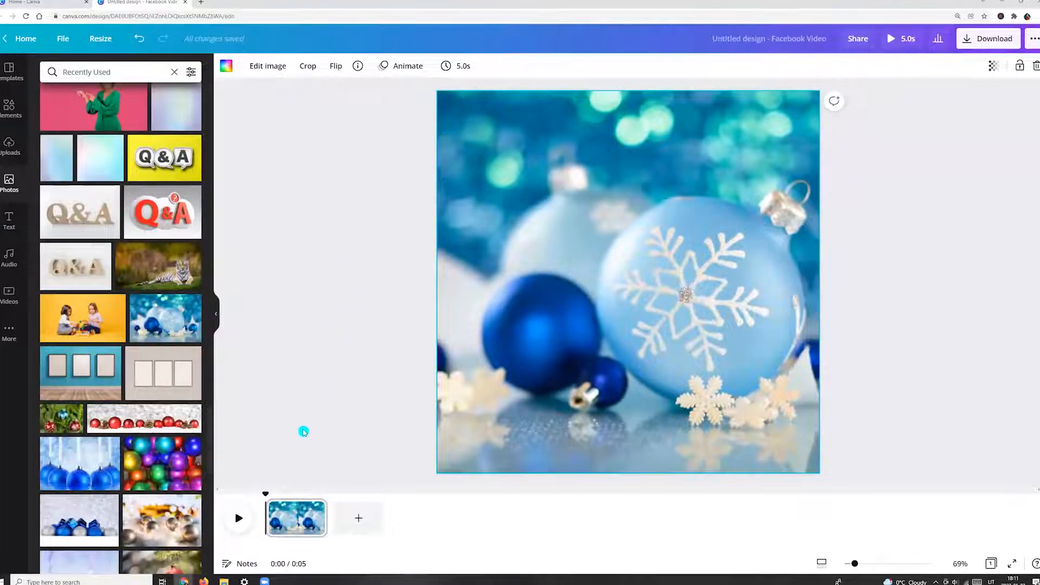
{"action": "left_click", "coordinate": [456, 66]}
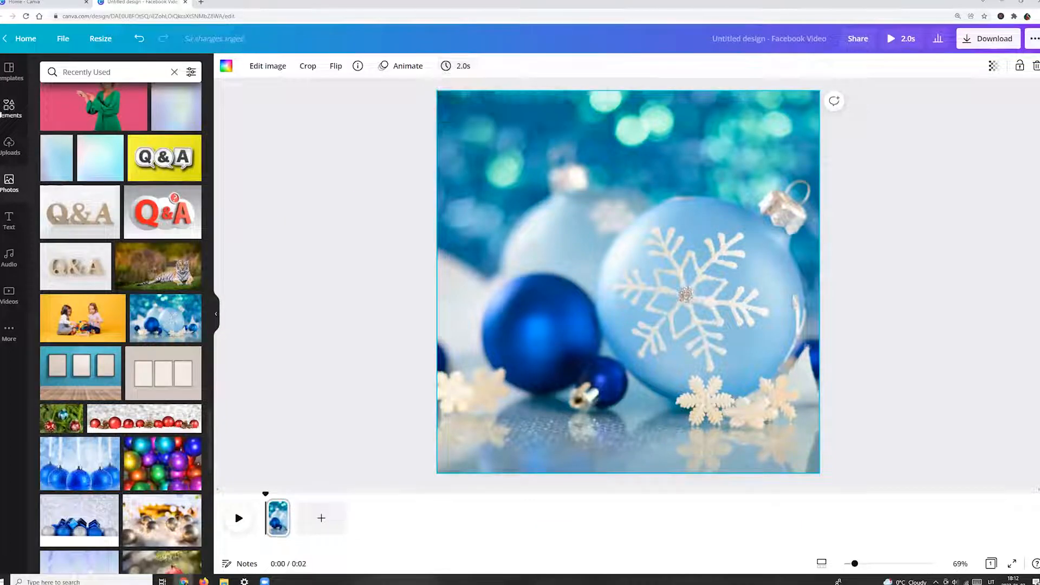
Add a pointed banner shape and move it to the left, touching the page's top edge
{"action": "left_click", "coordinate": [175, 71]}
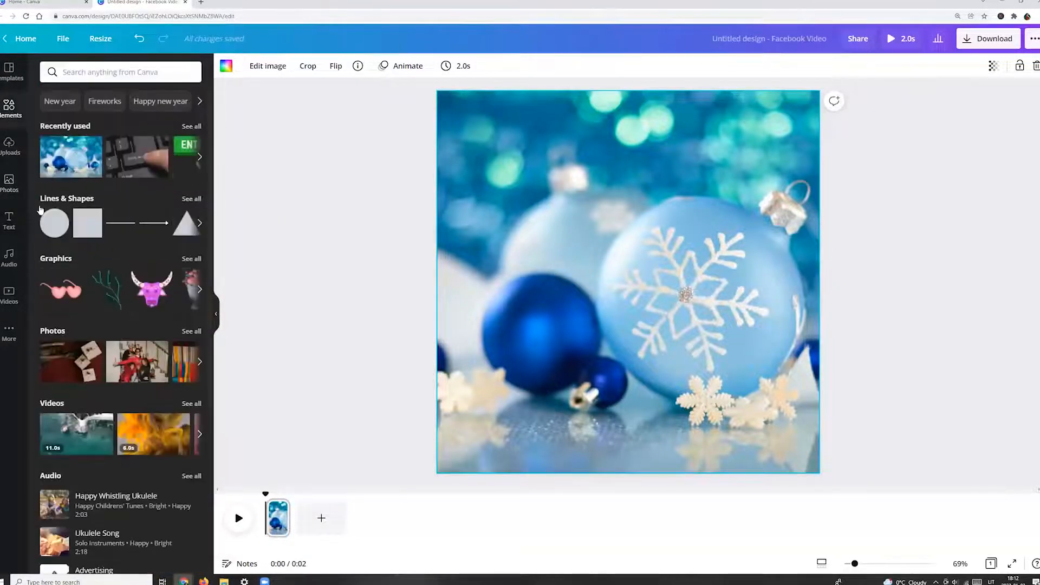
{"action": "left_click", "coordinate": [190, 198]}
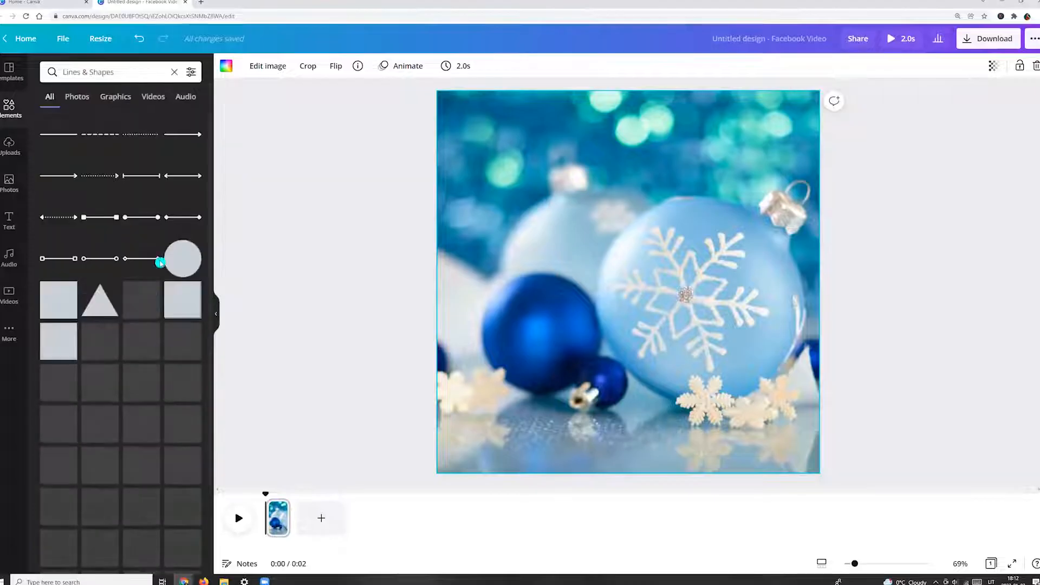
{"action": "scroll", "scroll_direction": "down", "scroll_amount": 3}
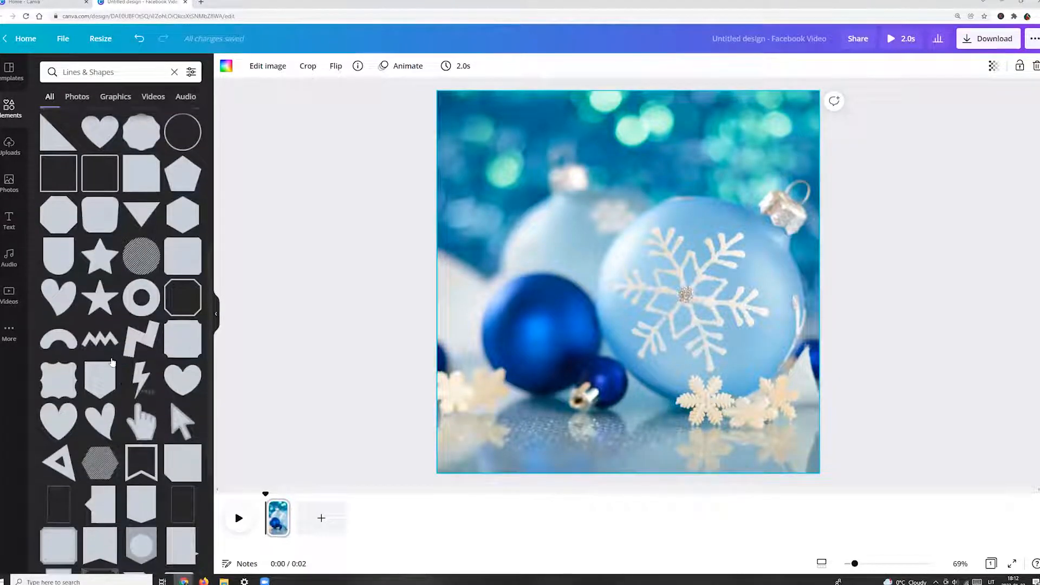
{"action": "left_click", "coordinate": [101, 378]}
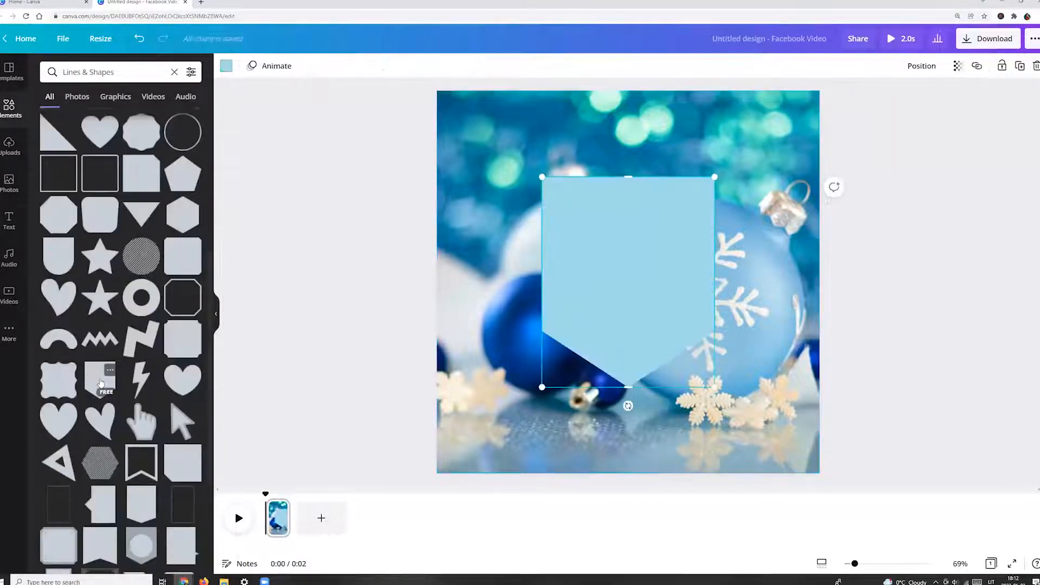
{"action": "left_click_drag", "start_coordinate": [627, 281], "coordinate": [540, 196]}
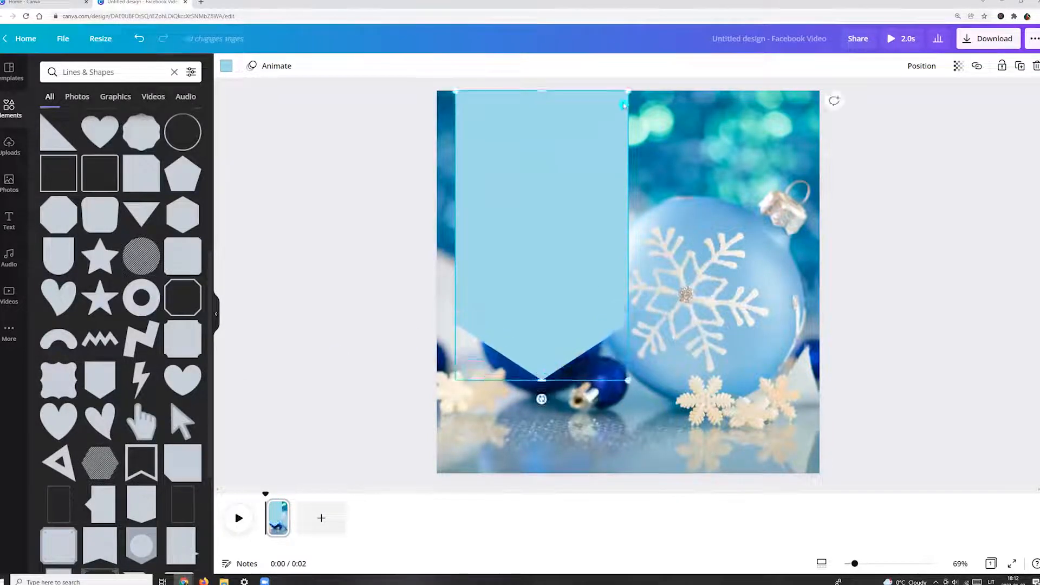
Colour the banner beige and lower its transparency so it is see-through
{"action": "left_click", "coordinate": [227, 67]}
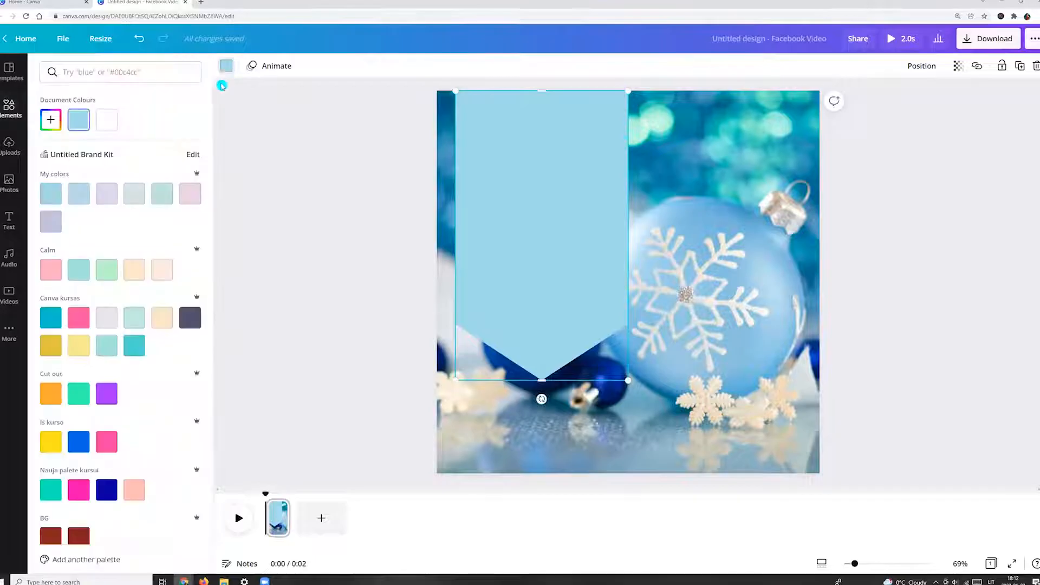
{"action": "scroll", "scroll_direction": "down", "scroll_amount": 3}
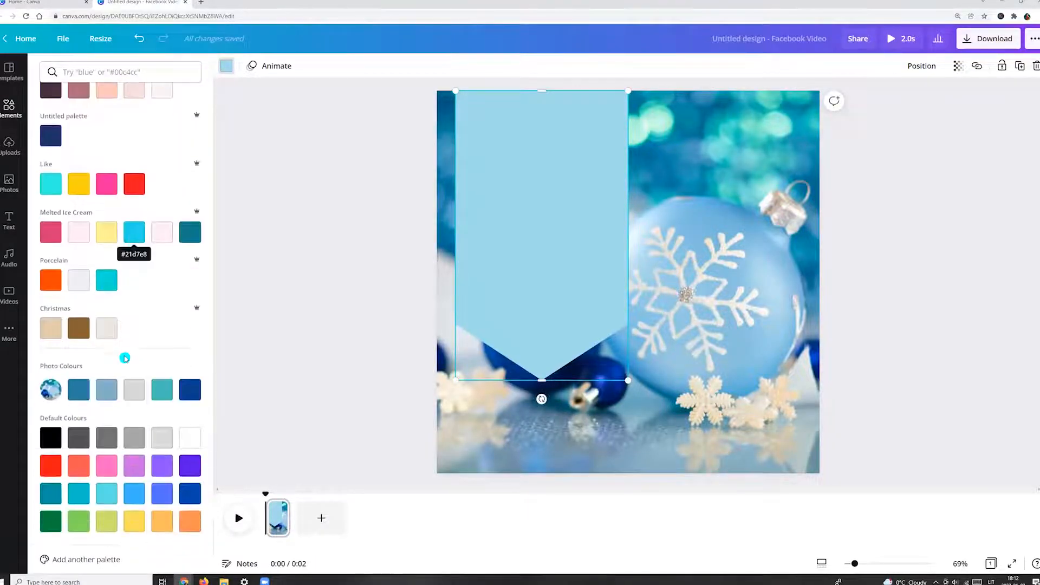
{"action": "left_click", "coordinate": [51, 327]}
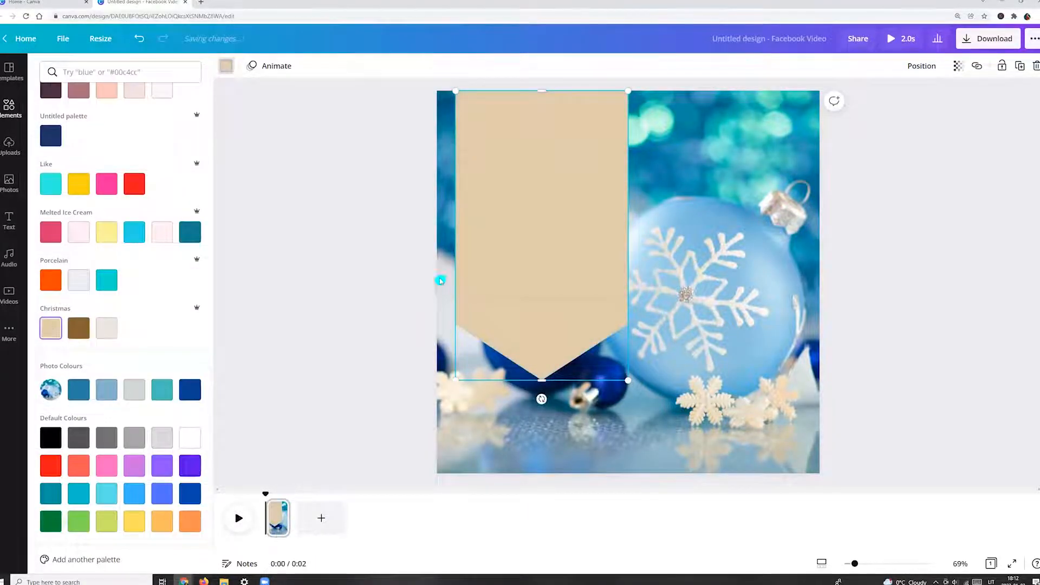
{"action": "left_click", "coordinate": [957, 66]}
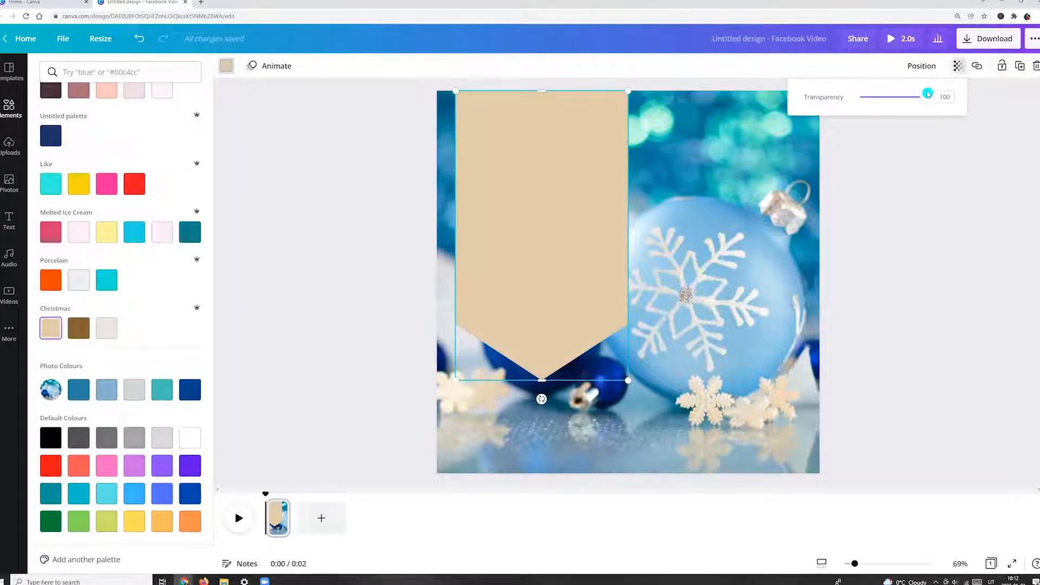
{"action": "left_click_drag", "start_coordinate": [928, 97], "coordinate": [889, 97]}
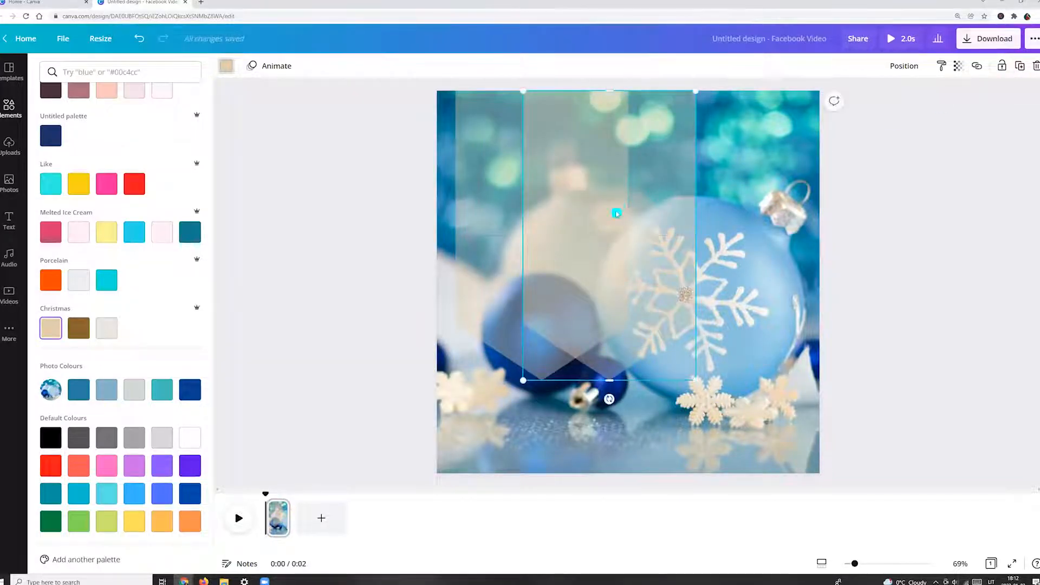
Recolour the banner brown and drop its transparency to about 28
{"action": "left_click", "coordinate": [78, 357]}
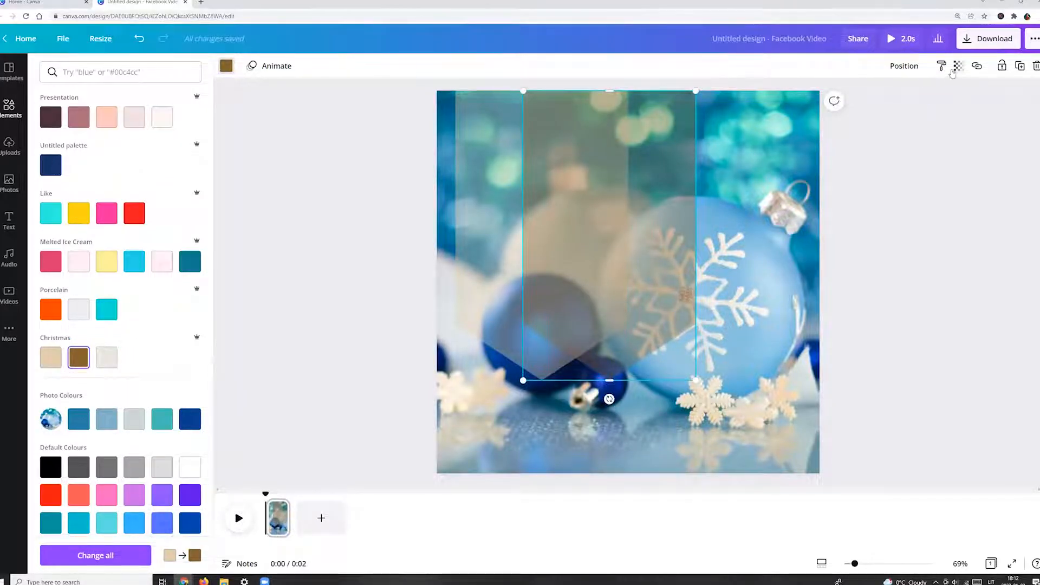
{"action": "left_click", "coordinate": [959, 65]}
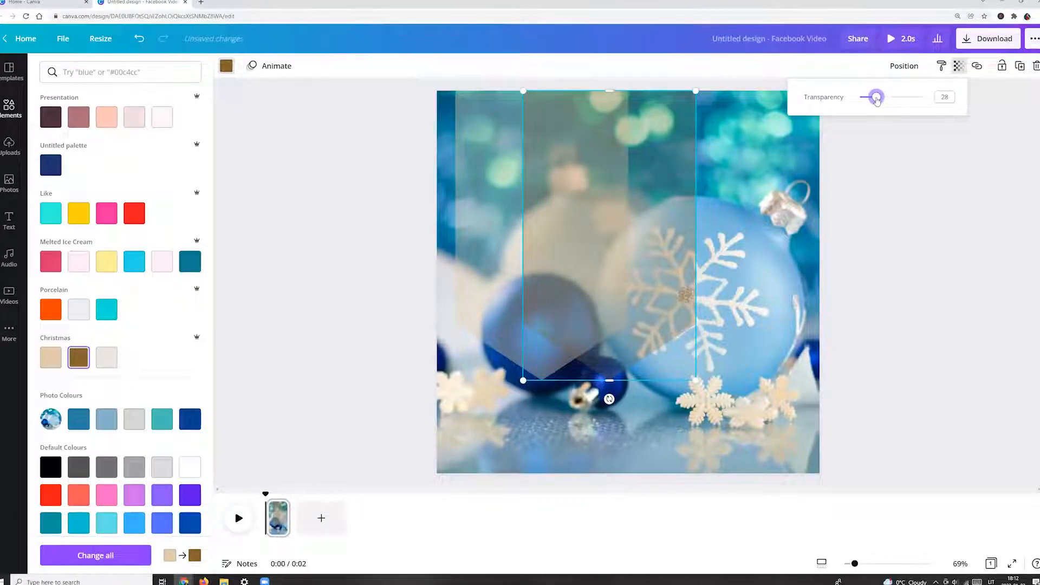
{"action": "left_click_drag", "start_coordinate": [875, 96], "coordinate": [871, 96]}
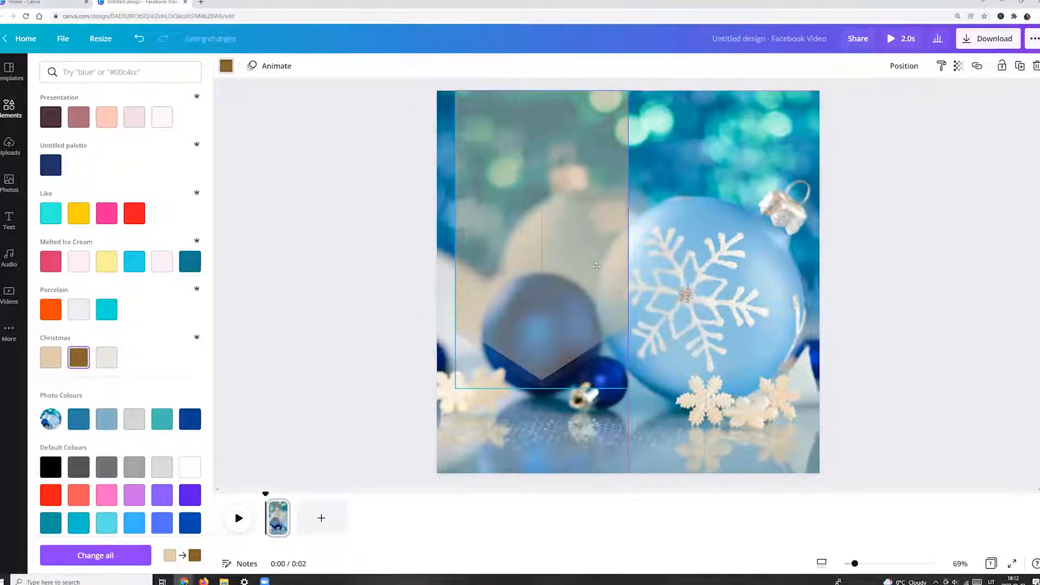
{"action": "left_click", "coordinate": [531, 265]}
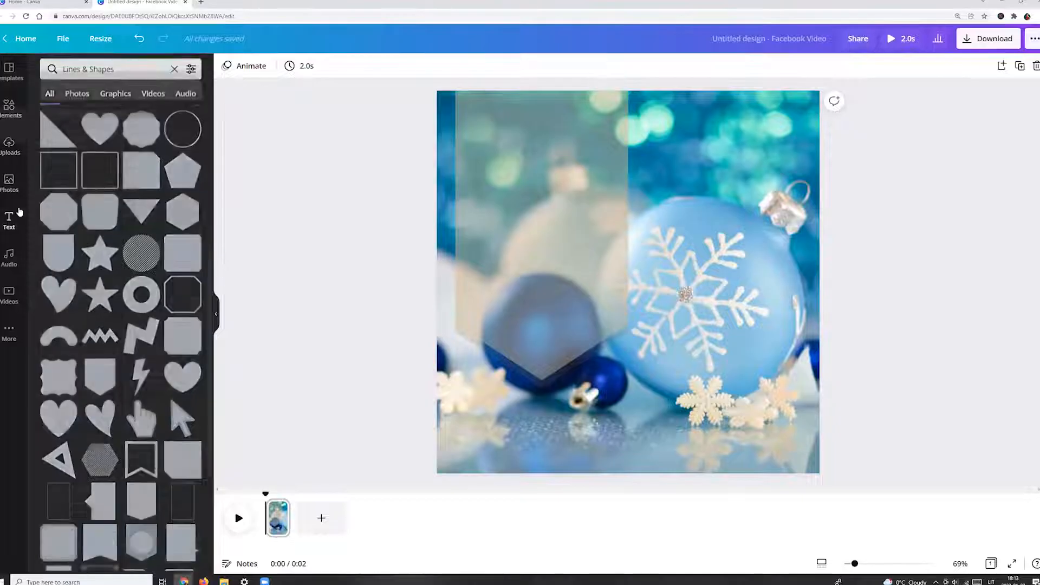
Place a white 'Merry Christmas & Happy New Year 2022' font-combination text on the banner
{"action": "left_click", "coordinate": [10, 219]}
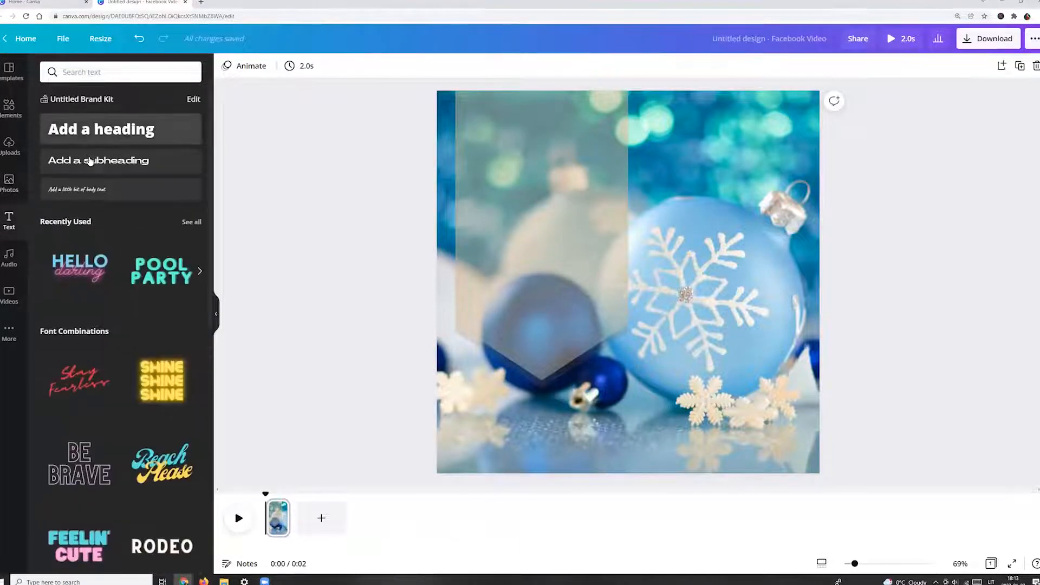
{"action": "left_click", "coordinate": [100, 129]}
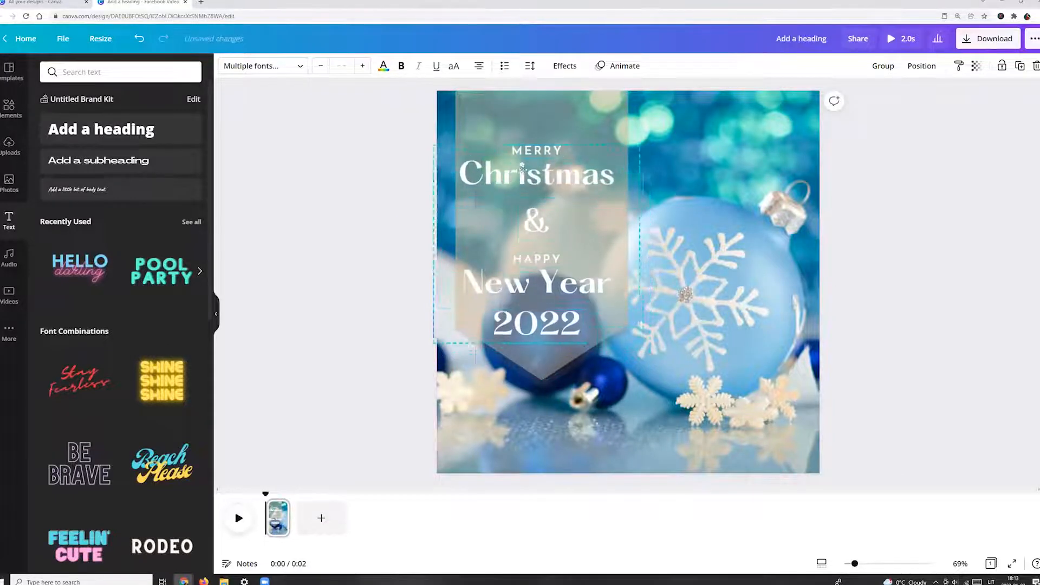
{"action": "left_click", "coordinate": [356, 227]}
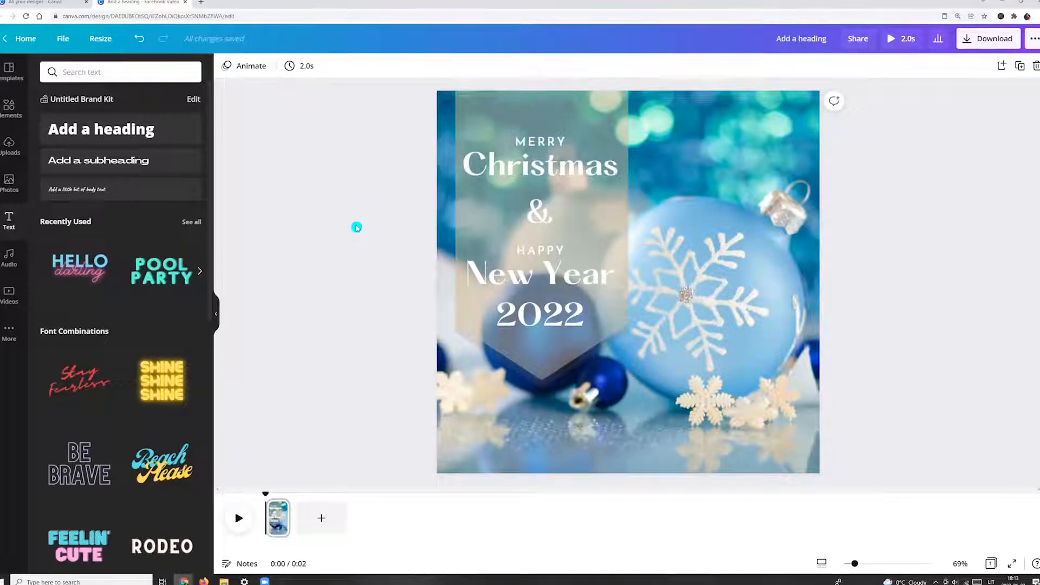
Duplicate the greeting page, shorten the copy to 0.5 s, and duplicate it again
{"action": "right_click", "coordinate": [277, 518]}
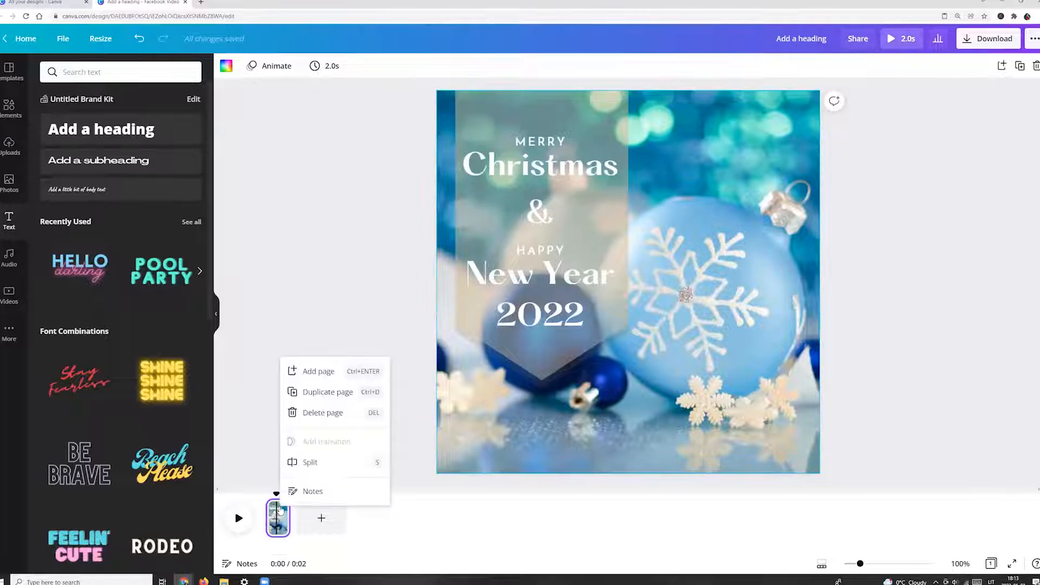
{"action": "left_click", "coordinate": [326, 391]}
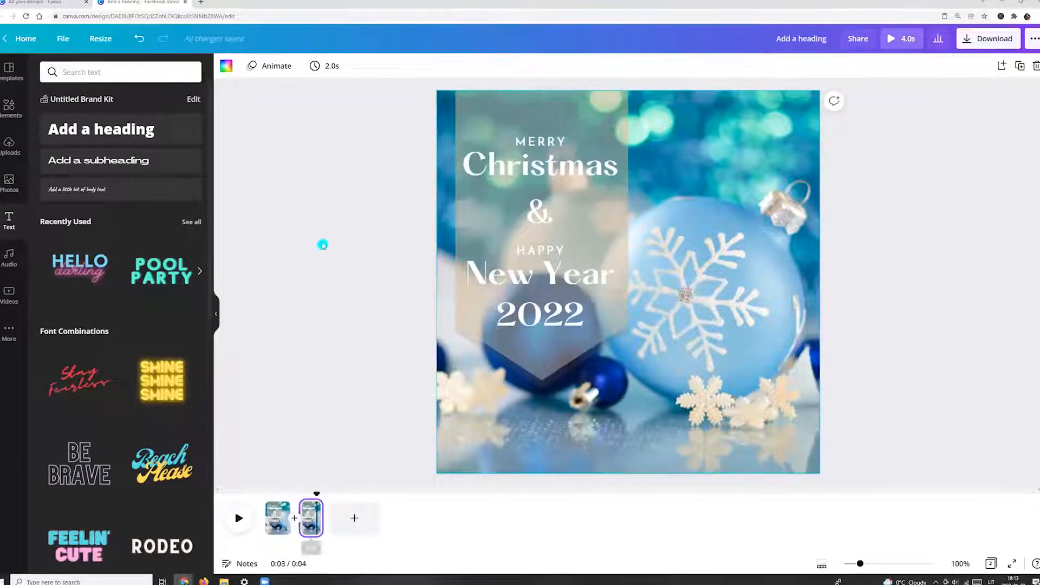
{"action": "left_click", "coordinate": [324, 67]}
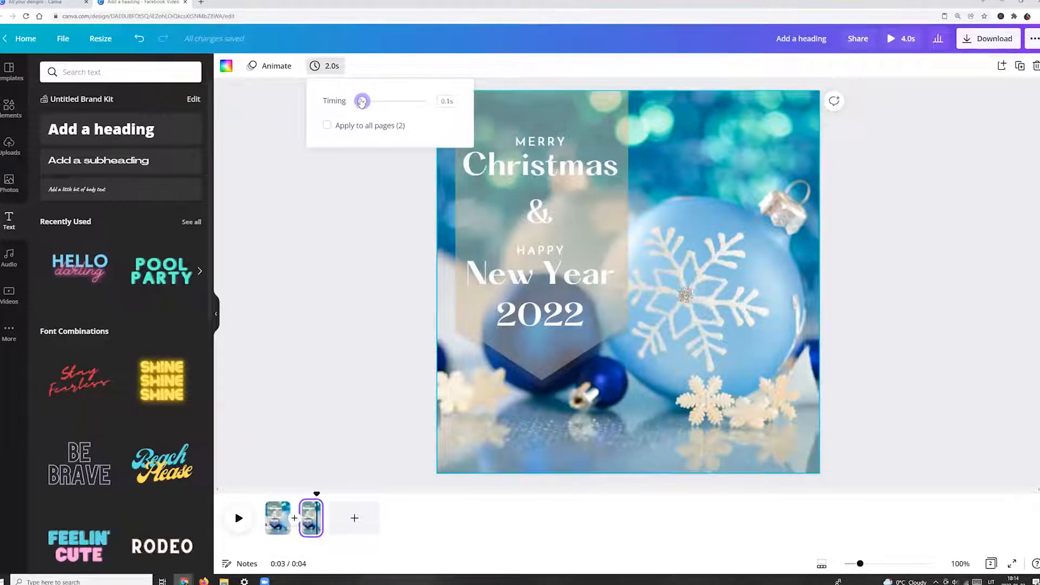
{"action": "left_click_drag", "start_coordinate": [363, 101], "coordinate": [384, 101]}
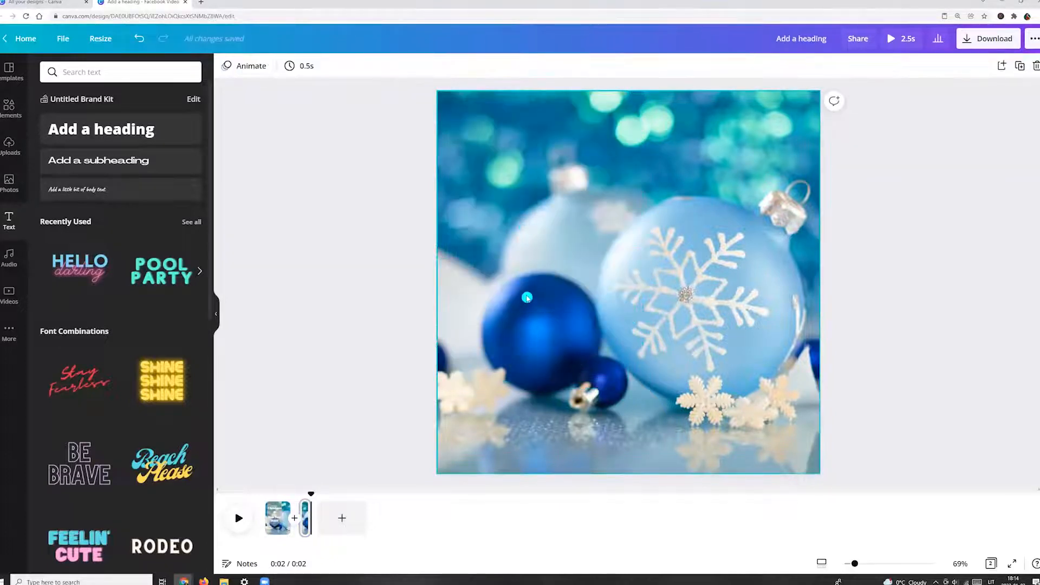
{"action": "right_click", "coordinate": [303, 517]}
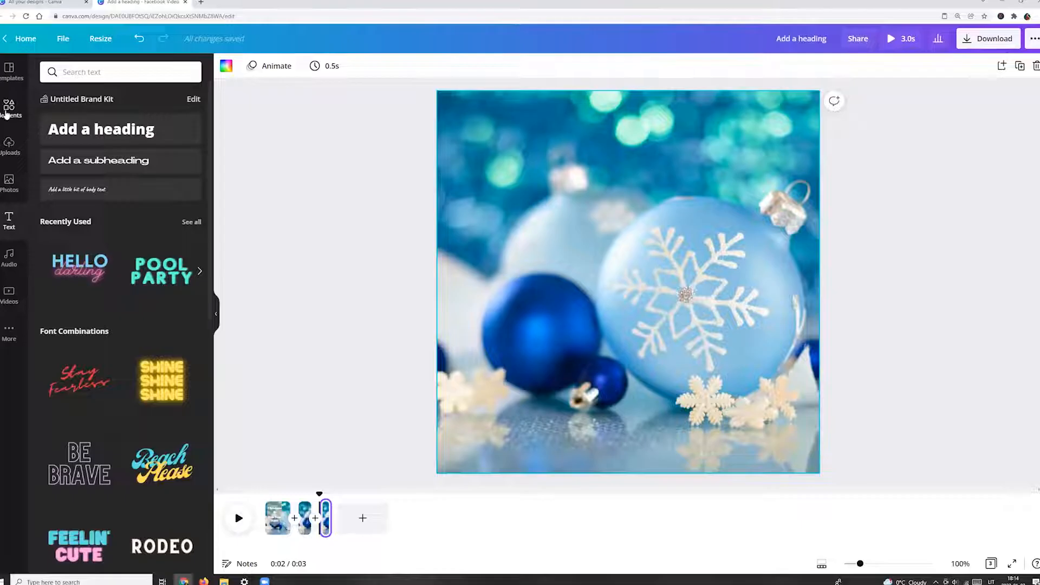
Search 'snow frame' and fit the frosty snow ring around the big snowflake ornament
{"action": "left_click", "coordinate": [121, 72]}
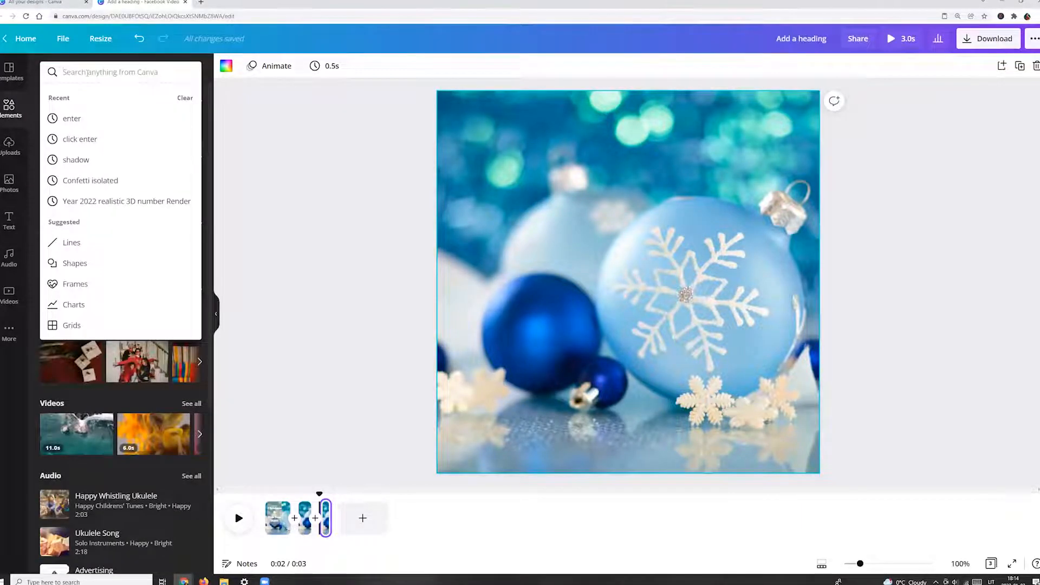
{"action": "type", "text": "snow frame with blank page"}
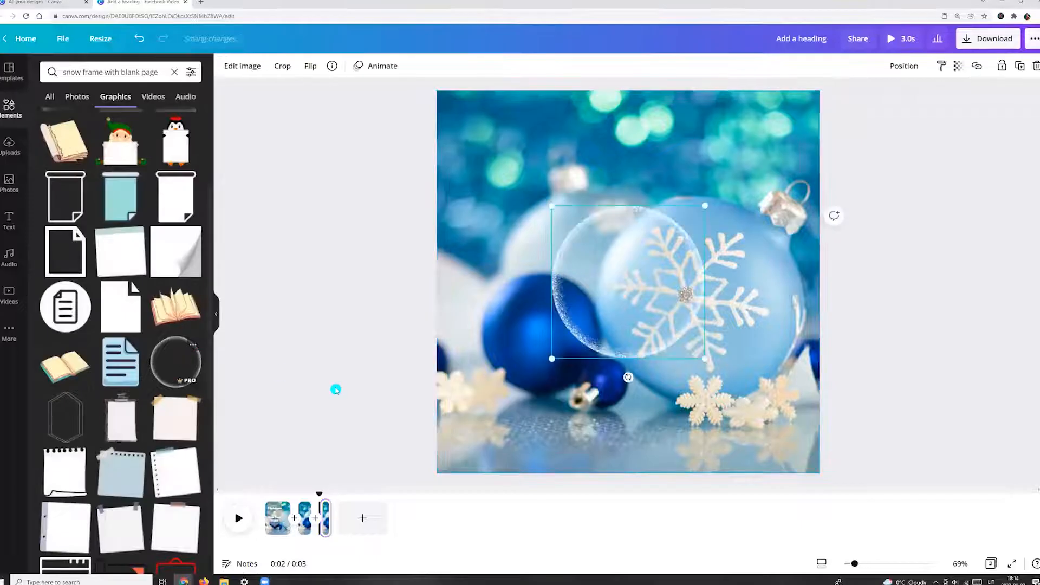
{"action": "left_click_drag", "start_coordinate": [627, 281], "coordinate": [704, 274]}
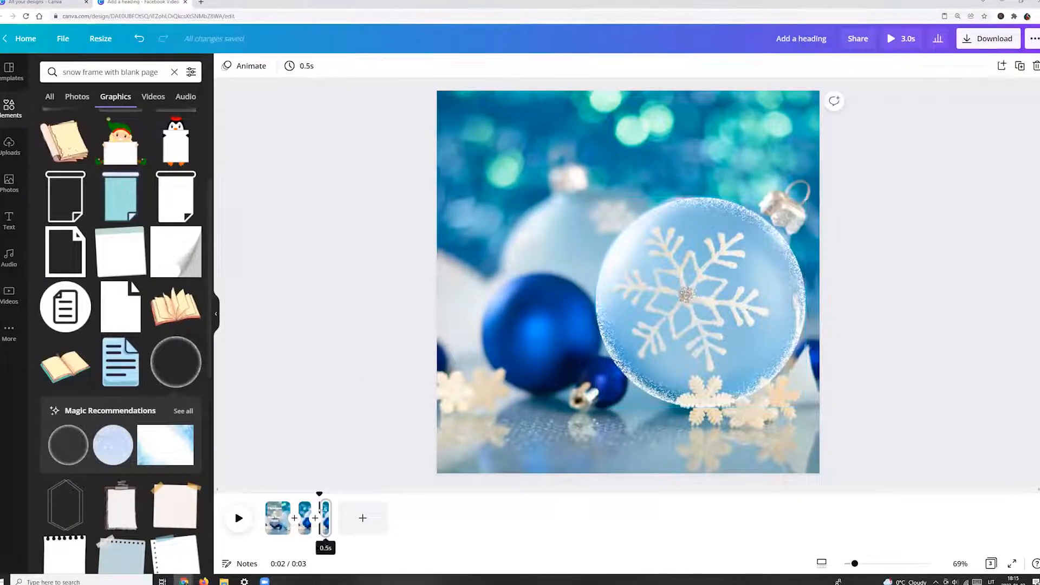
{"action": "left_click", "coordinate": [352, 518]}
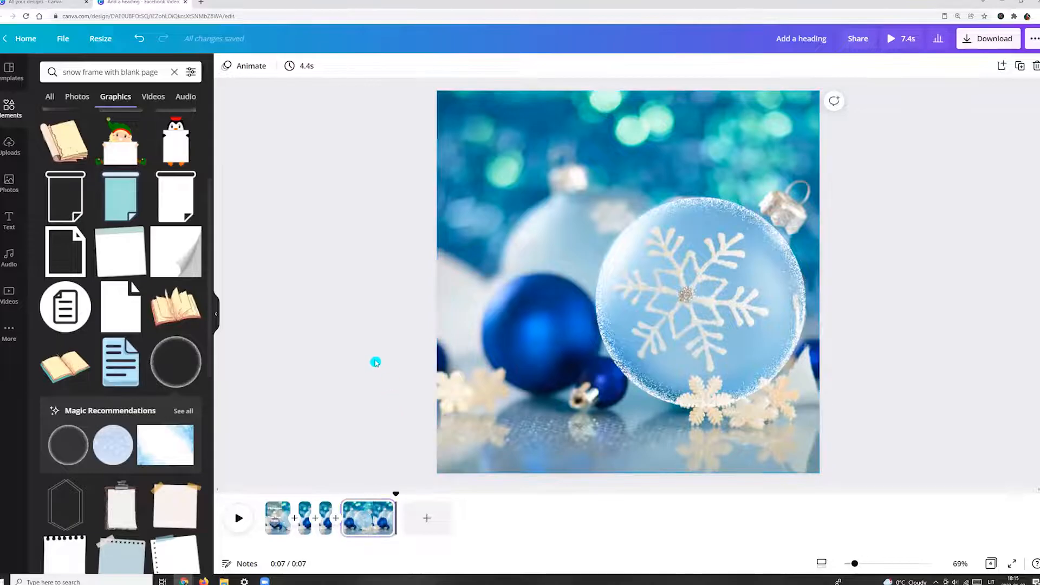
Add a circular frame and move it onto the snowflake ornament inside the ring
{"action": "left_click", "coordinate": [699, 305]}
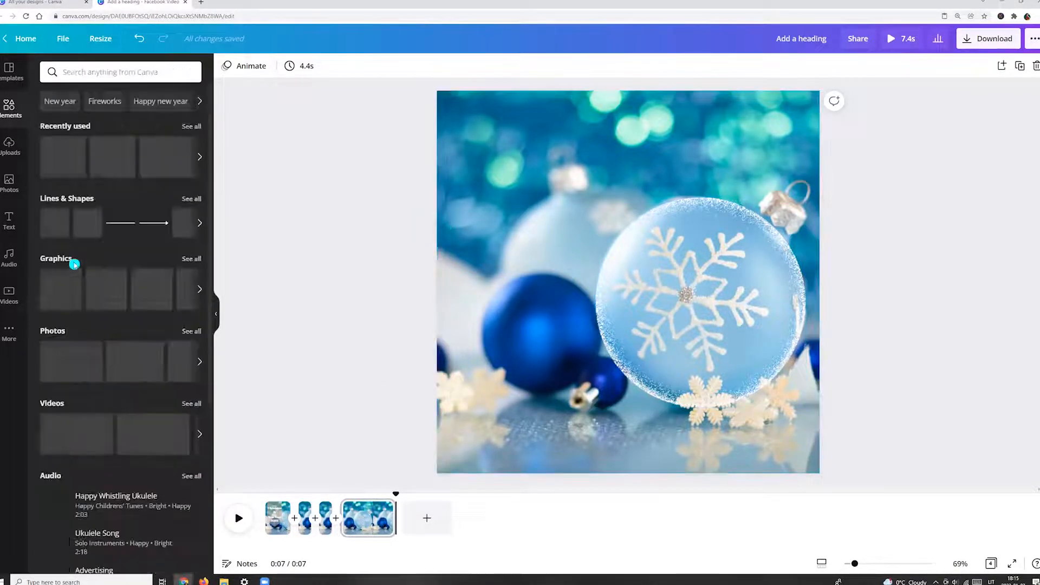
{"action": "scroll", "scroll_direction": "down", "scroll_amount": 3}
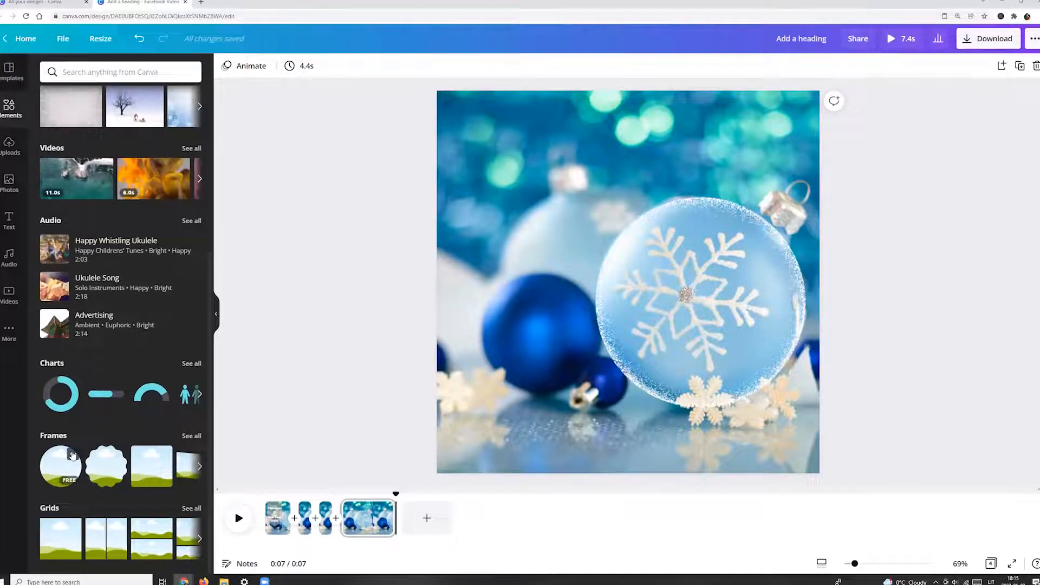
{"action": "left_click", "coordinate": [61, 465]}
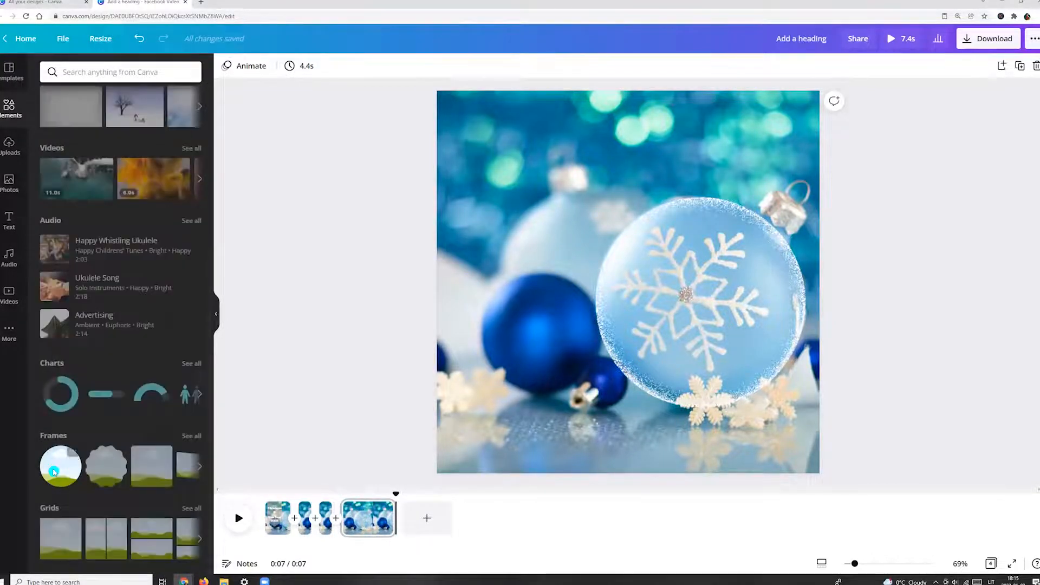
{"action": "left_click", "coordinate": [60, 466]}
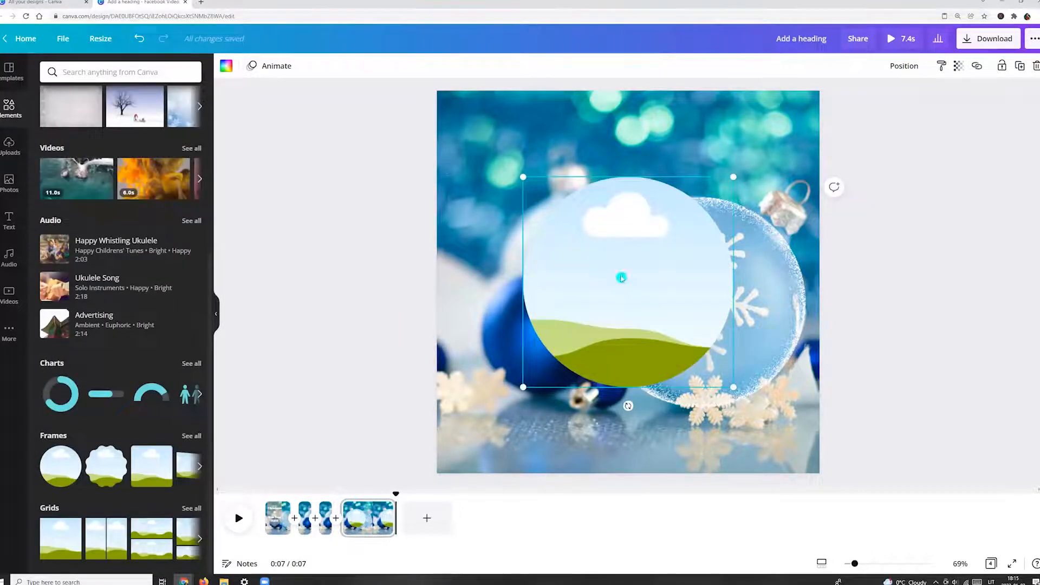
{"action": "left_click_drag", "start_coordinate": [622, 277], "coordinate": [683, 290]}
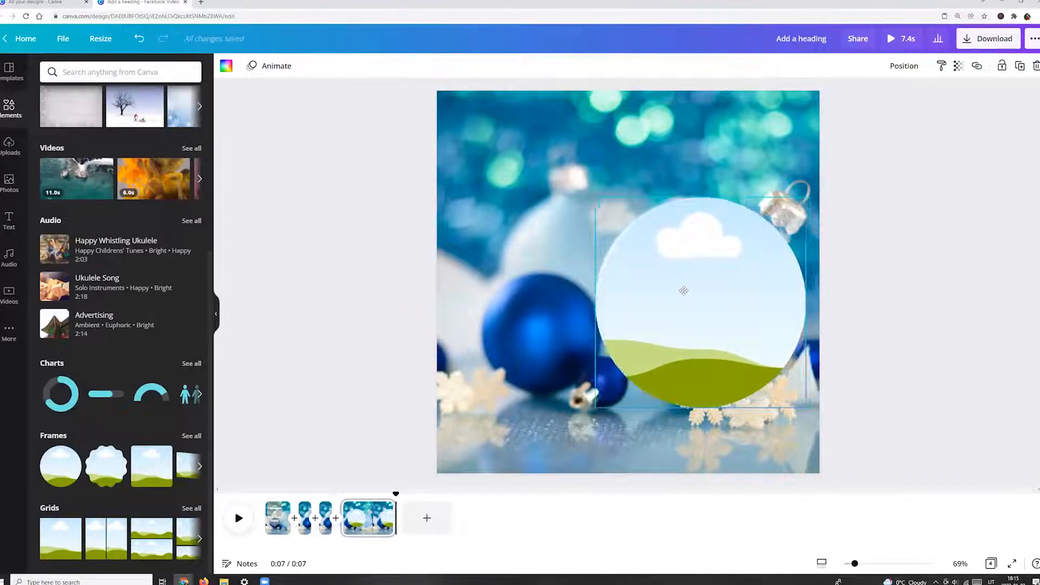
Drop a Santa-sleigh clip into the frame, trim it to 4.5 s, and layer the snow ring above
{"action": "left_click", "coordinate": [10, 295]}
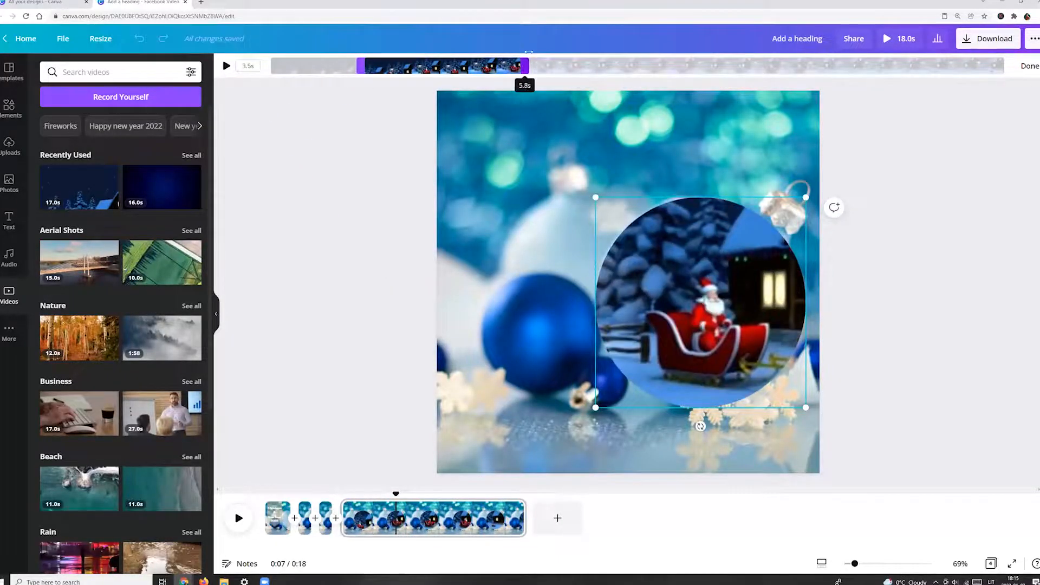
{"action": "left_click", "coordinate": [226, 65]}
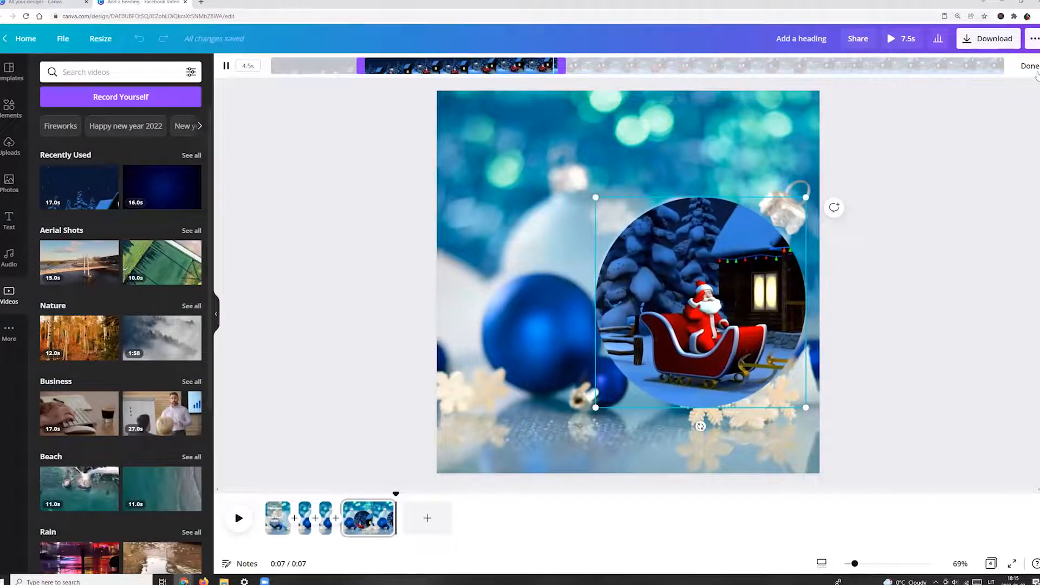
{"action": "left_click", "coordinate": [700, 302]}
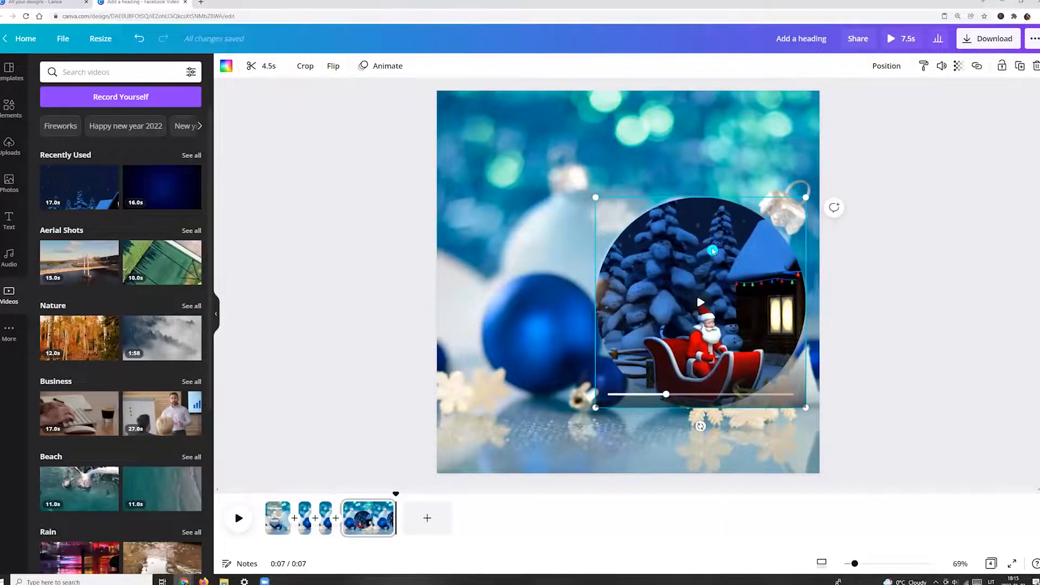
{"action": "left_click", "coordinate": [886, 66]}
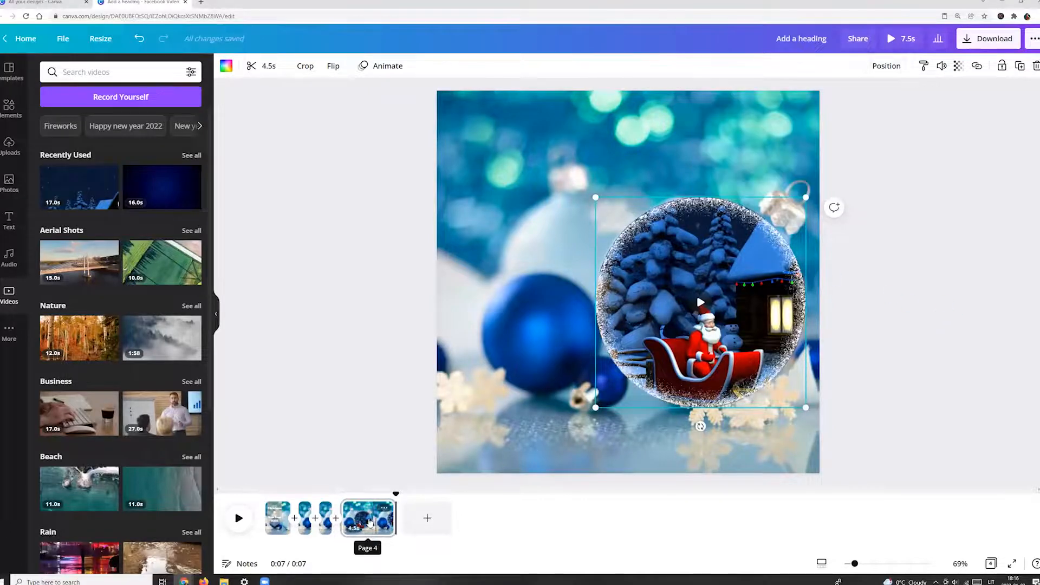
Duplicate page 4, fill its frame with the golden Merry Christmas video, and show the Audio panel
{"action": "right_click", "coordinate": [367, 518]}
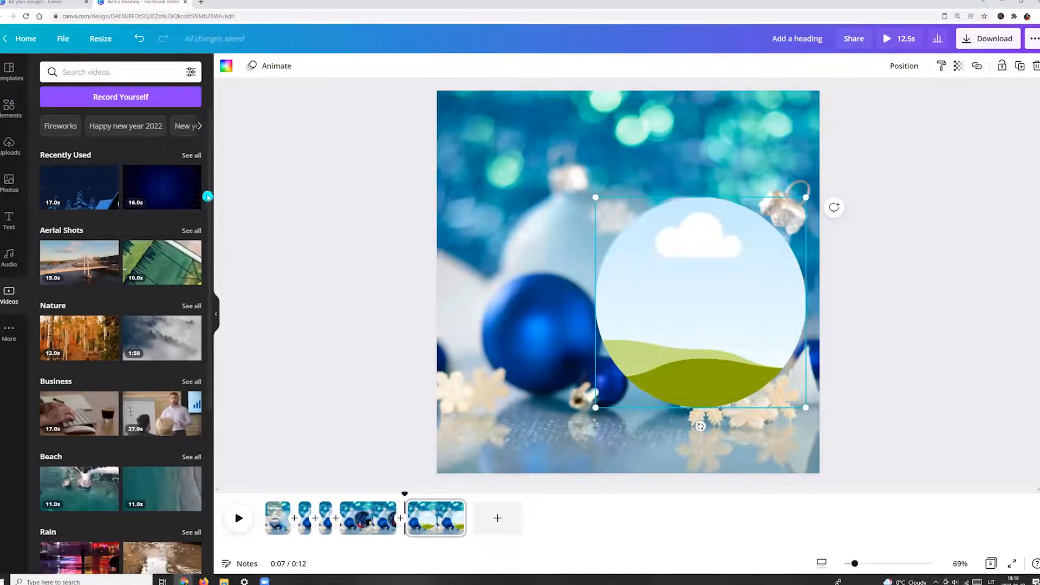
{"action": "left_click", "coordinate": [193, 174]}
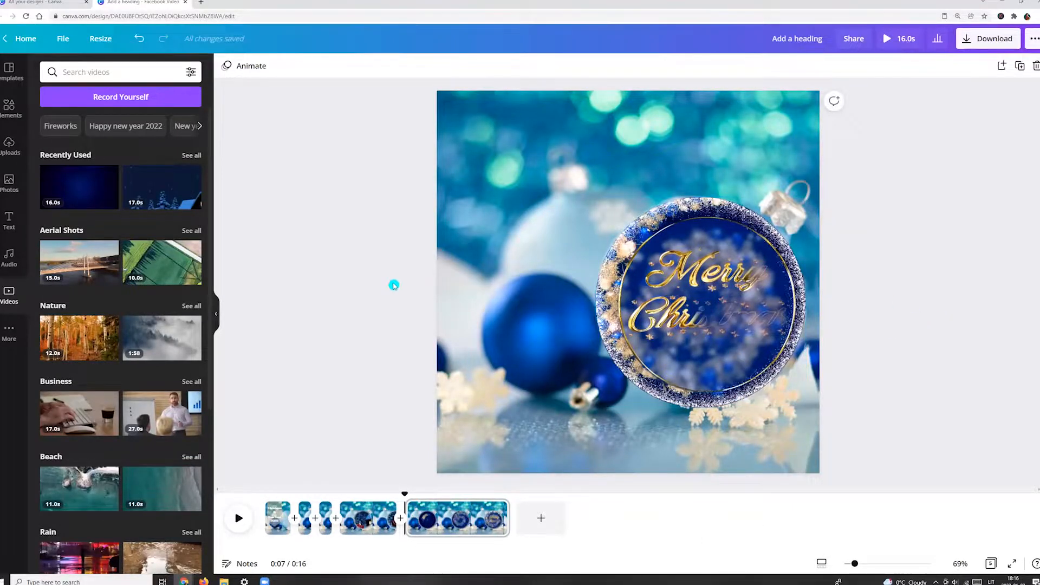
{"action": "left_click", "coordinate": [10, 257]}
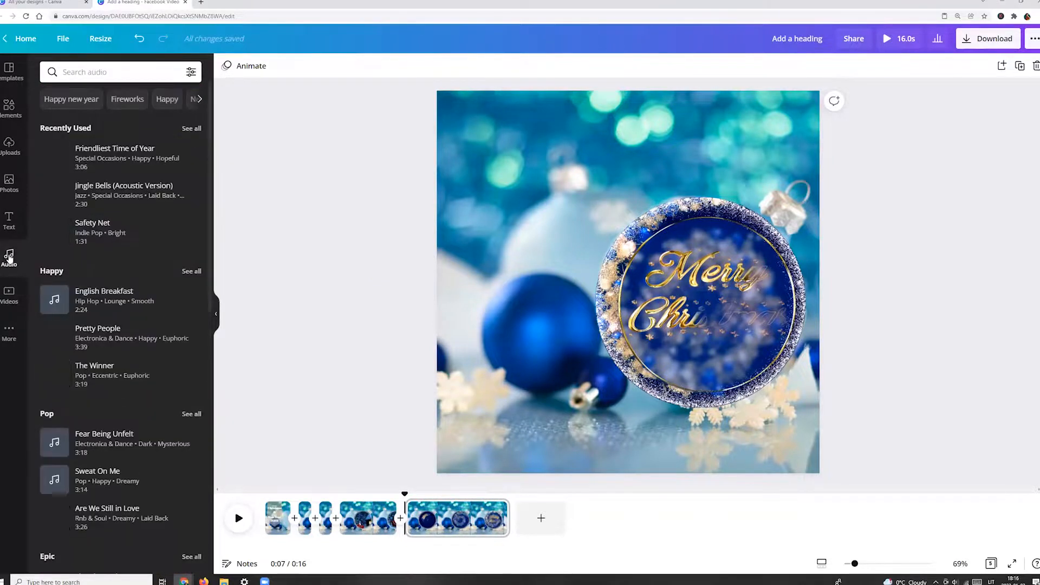